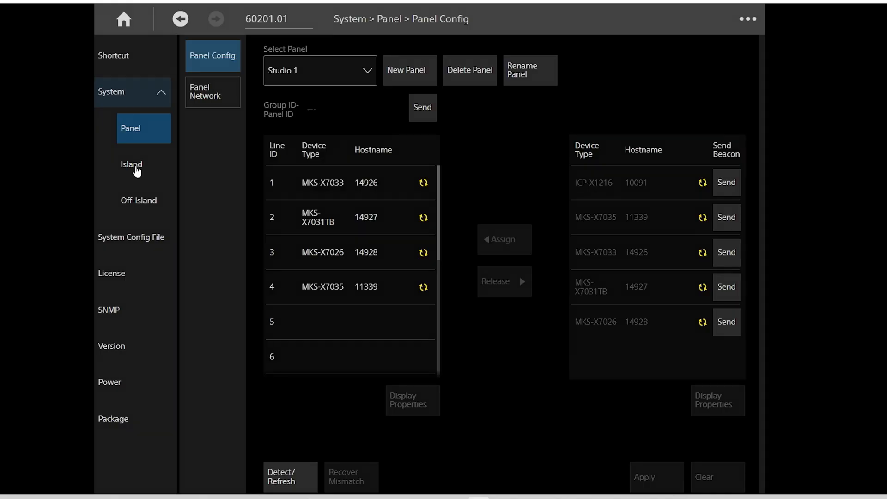
# - Detect devices on the island so the four Studio 1 panels show connected
pyautogui.click(131, 165)
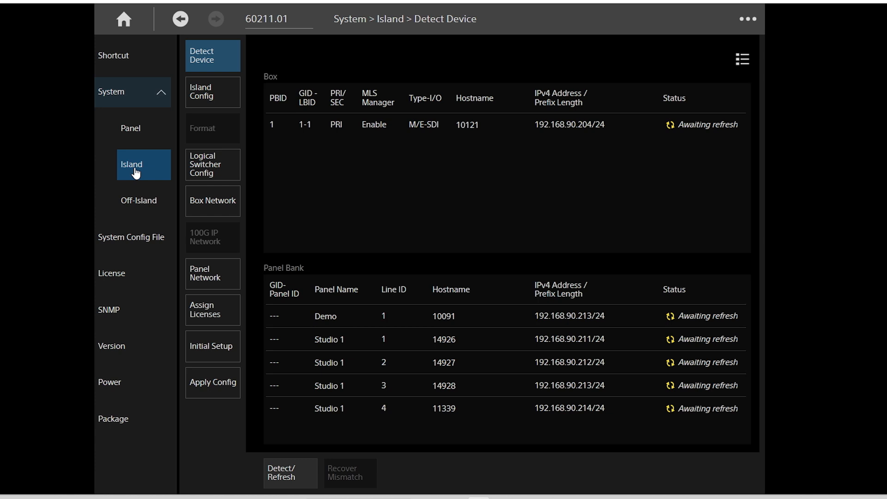
pyautogui.moveTo(291, 479)
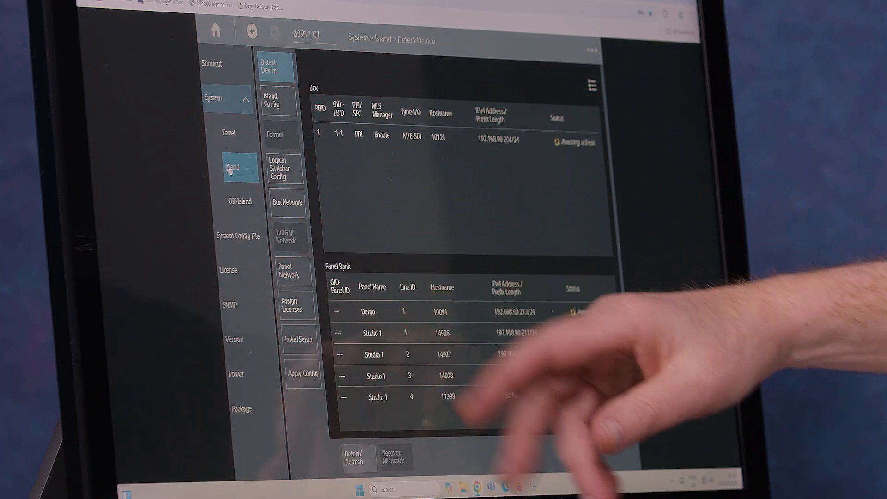
pyautogui.click(289, 473)
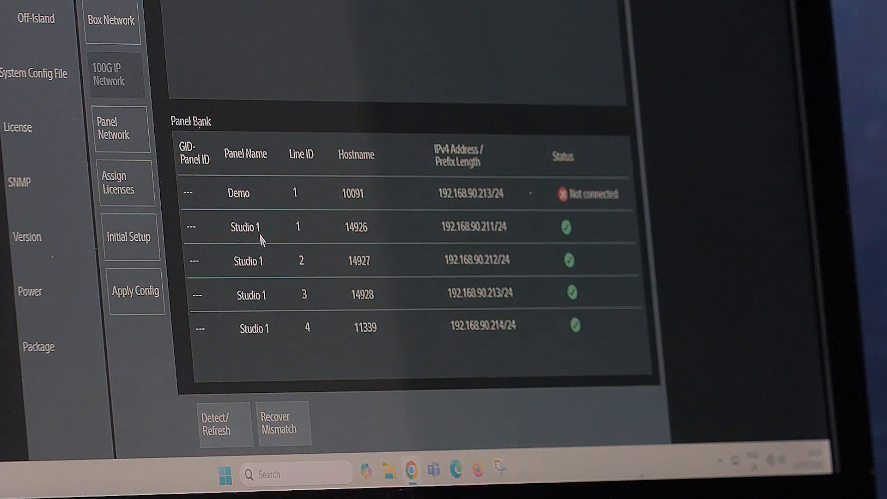
# - Go to Logical Switcher Config showing box 10121 and the Demo and Studio 1 panels
pyautogui.click(212, 164)
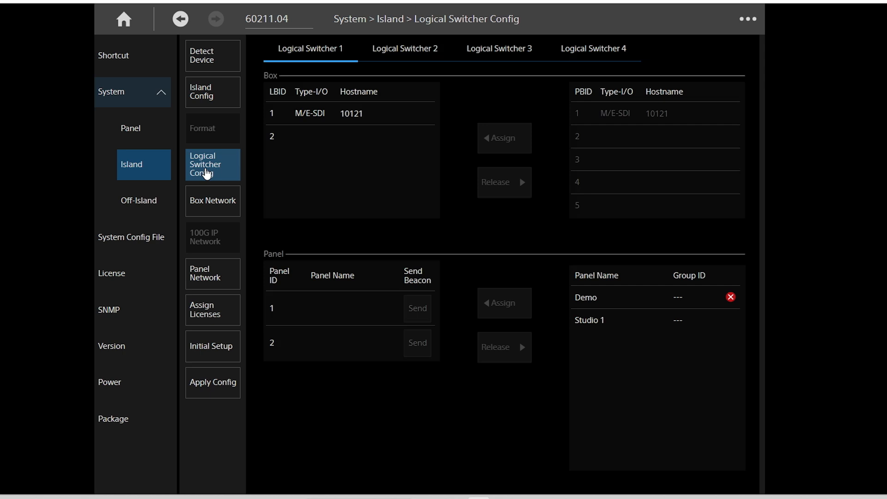